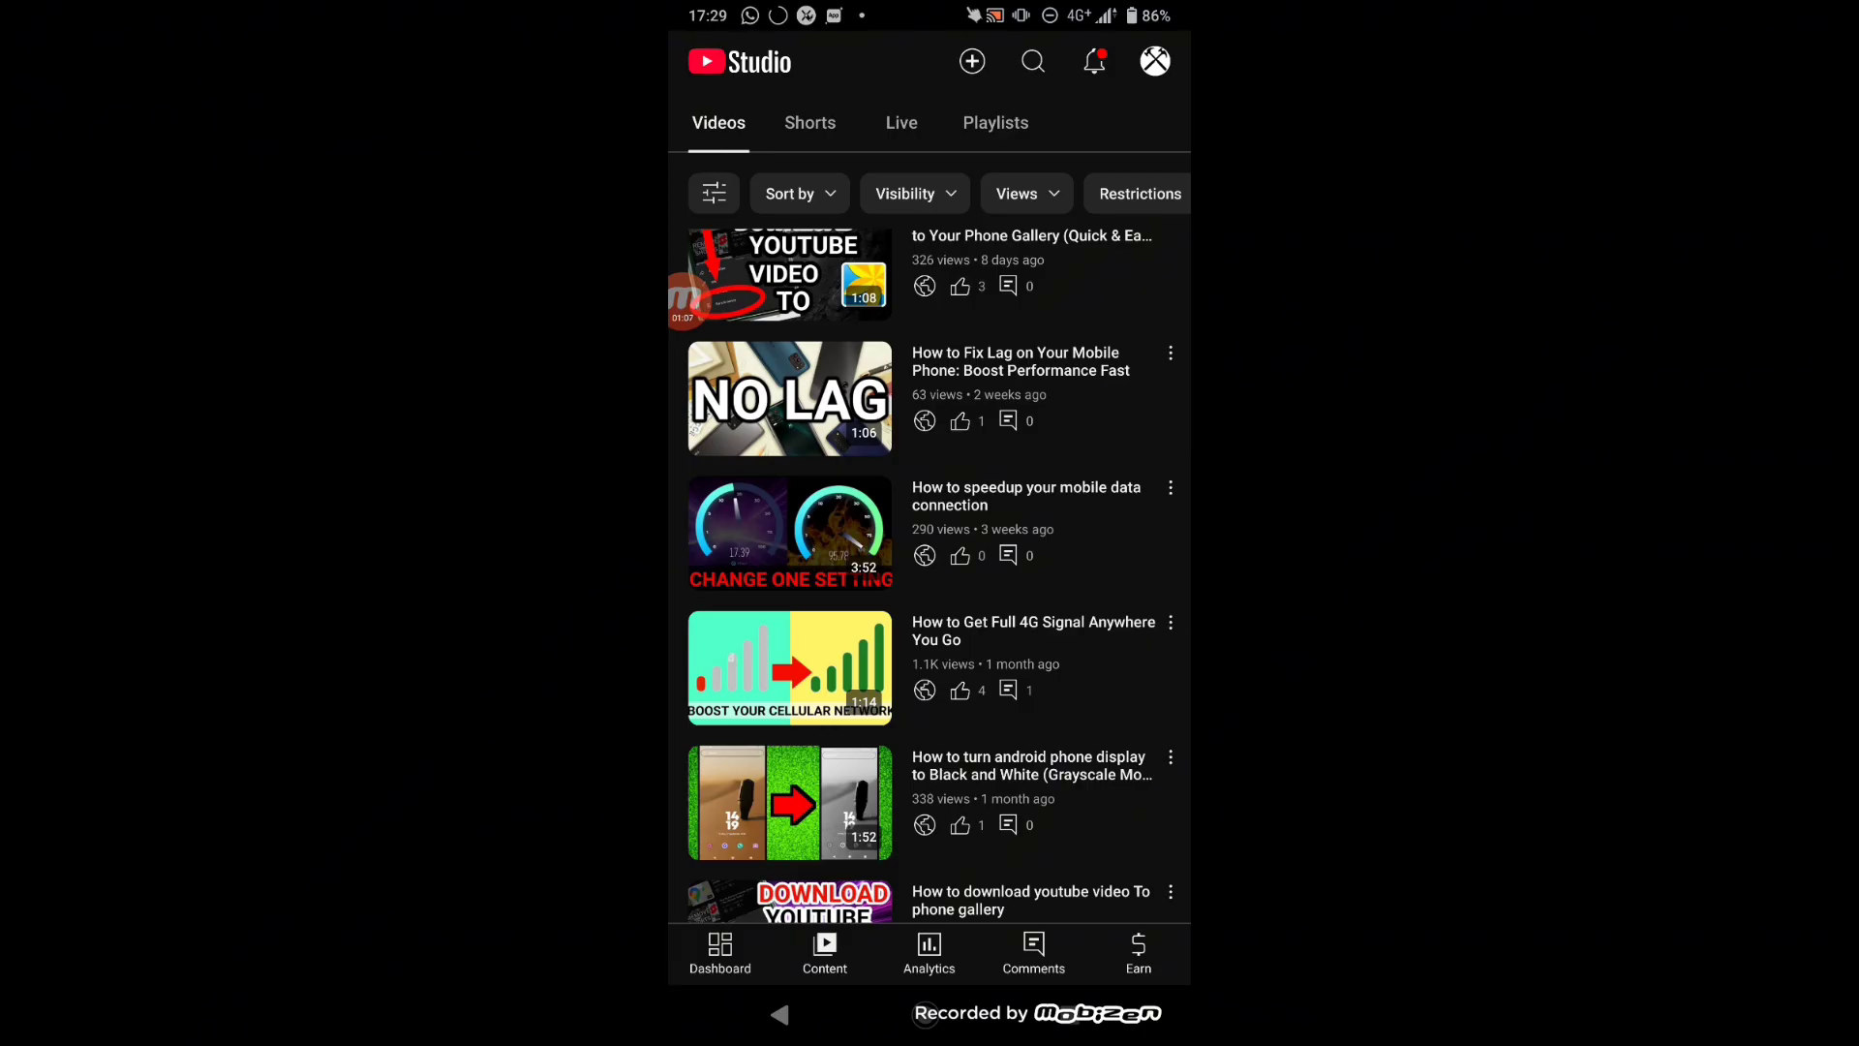
Step: Open a Content list video's three-dot options sheet showing Save to device
left_click(1170, 621)
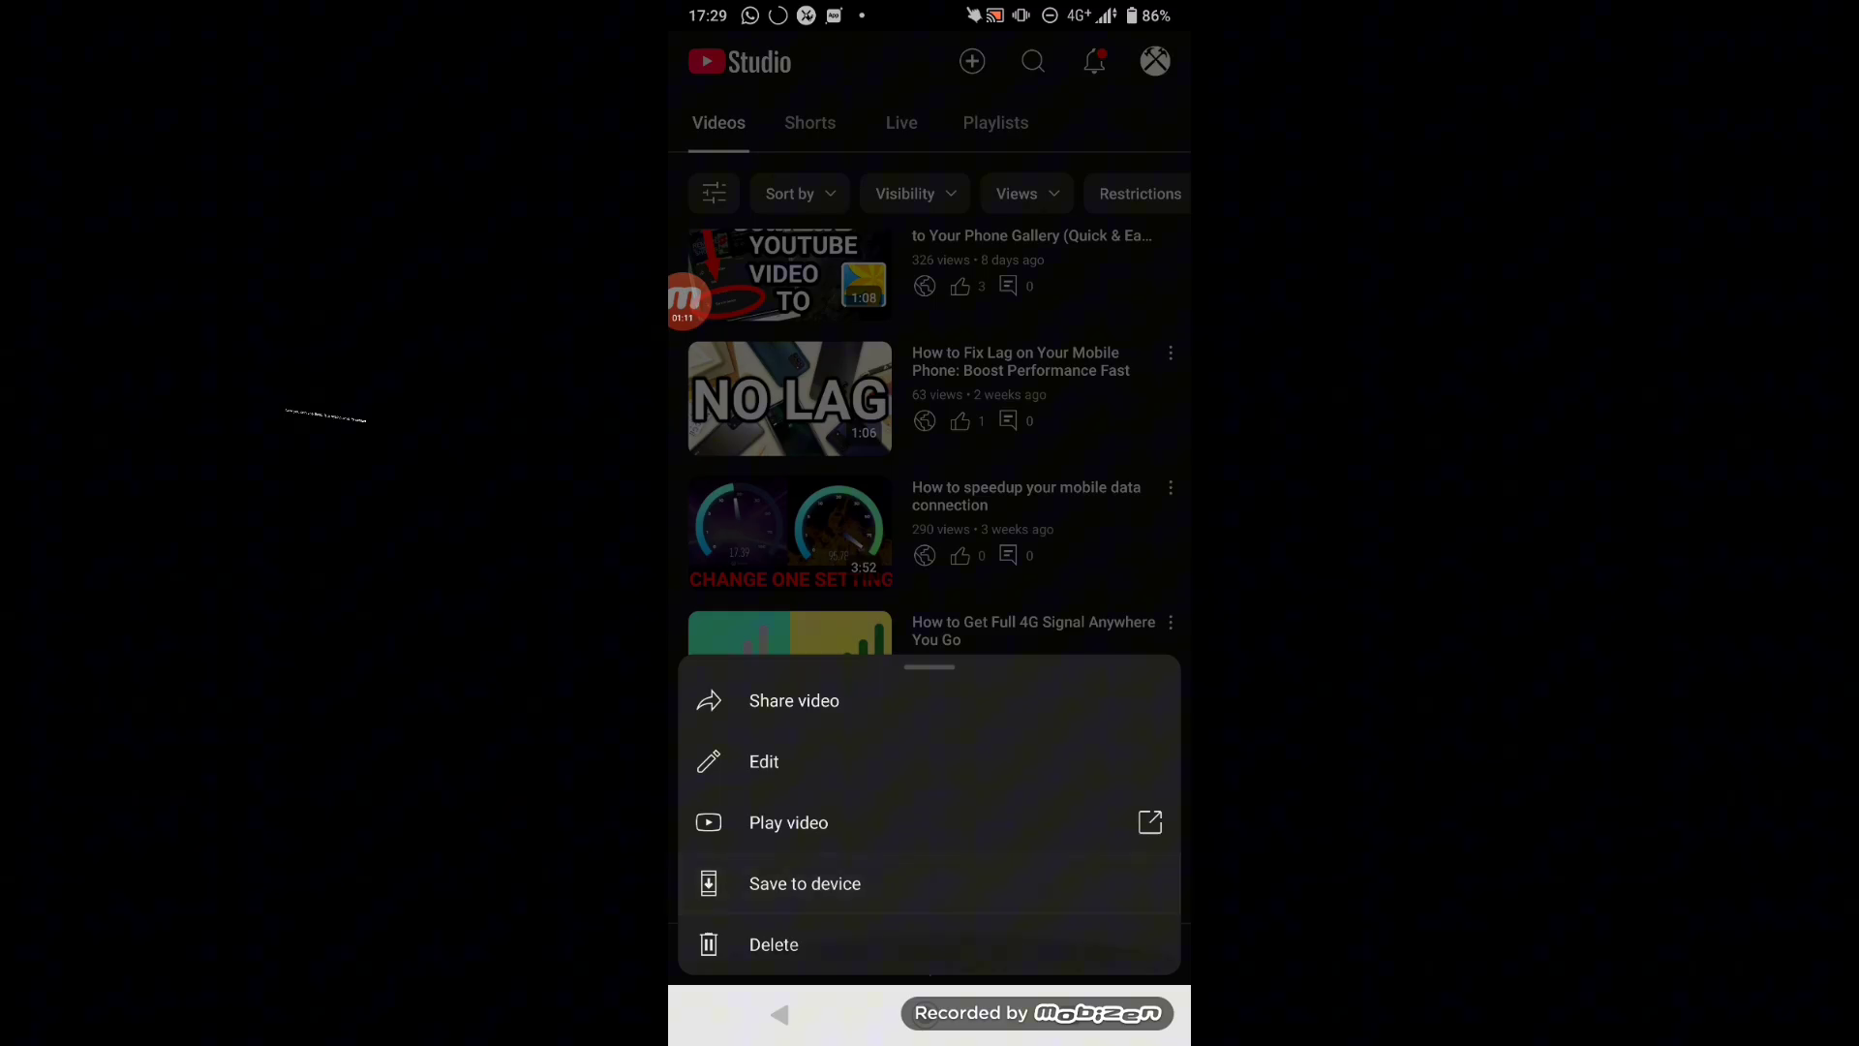